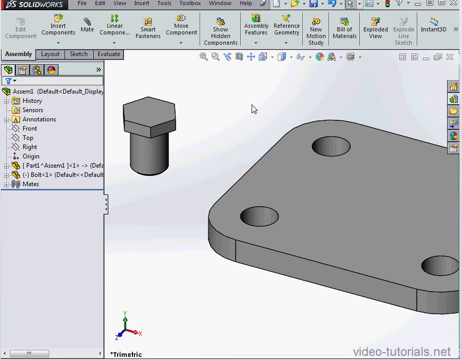
mouse_move(253, 106)
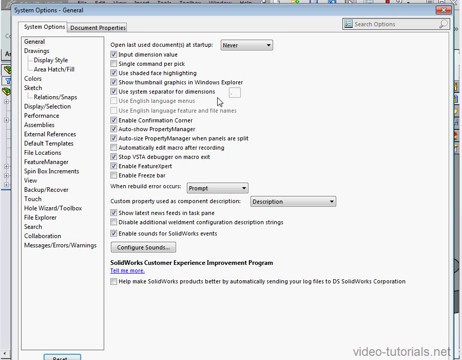
Drag the unmated bolt closer to the plate to test snapping.
left_click(37, 103)
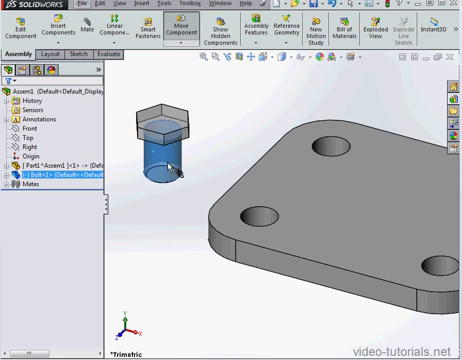
left_click_drag(156, 150, 290, 205)
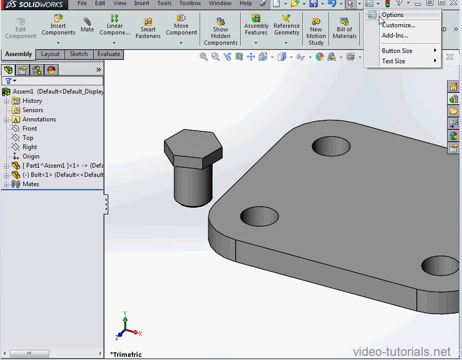
In System Options > Performance, move the SmartMate sensitivity slider to Slow.
left_click(379, 17)
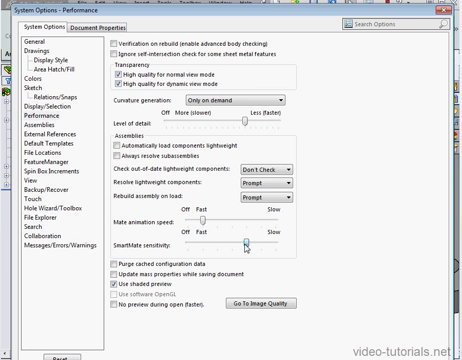
left_click_drag(245, 247, 288, 247)
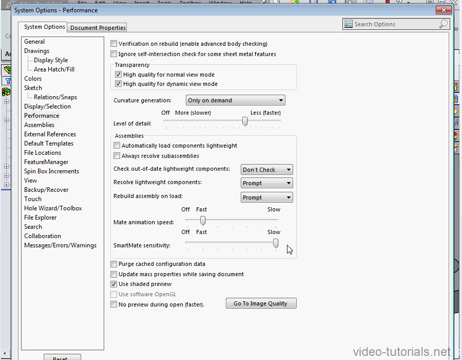